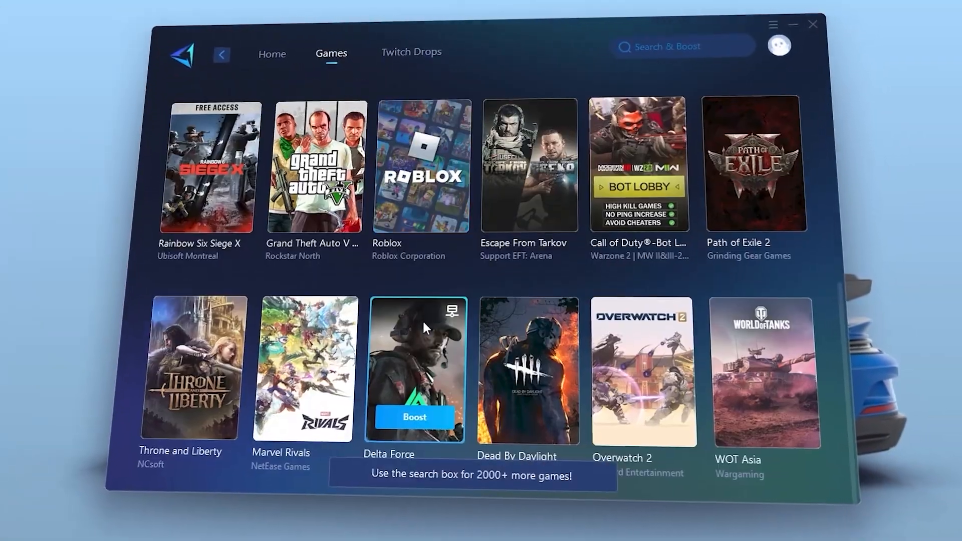
Browse the Shooting games category in GearUP Booster, then return to the Home page featuring Fortnite
left_click(354, 85)
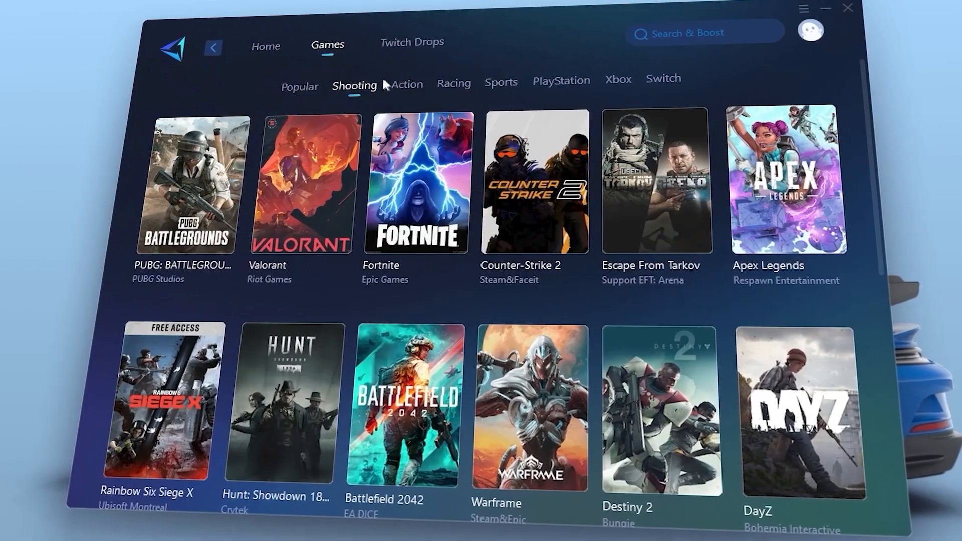
left_click(265, 45)
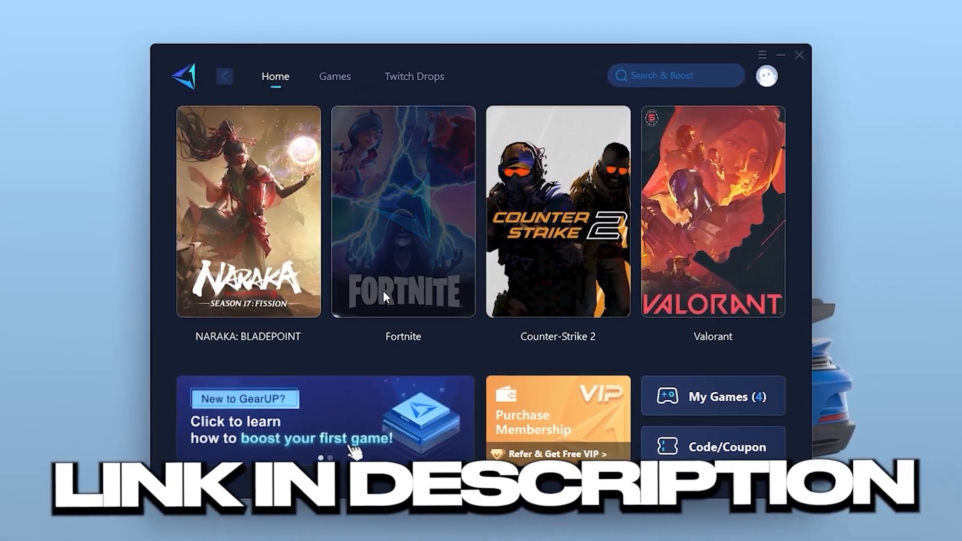
left_click(248, 212)
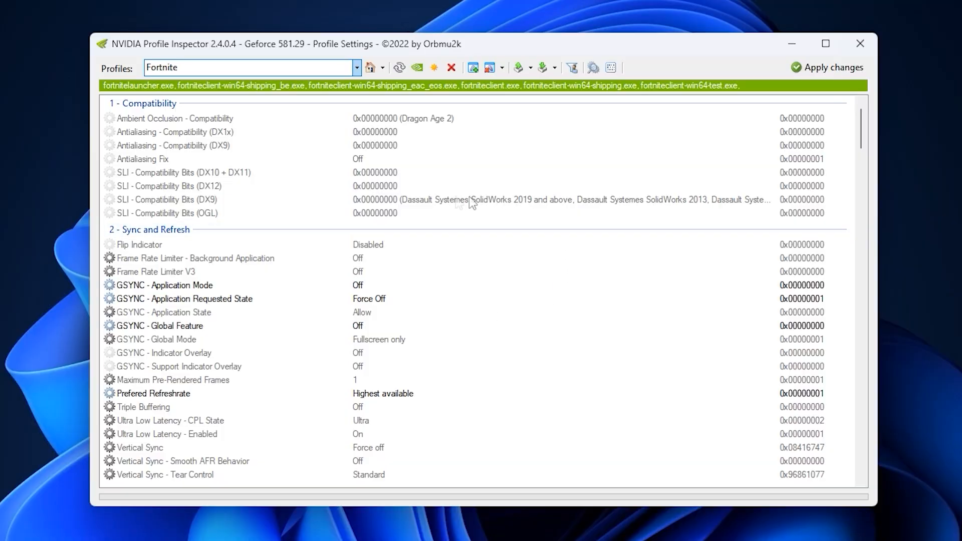
mouse_move(384, 222)
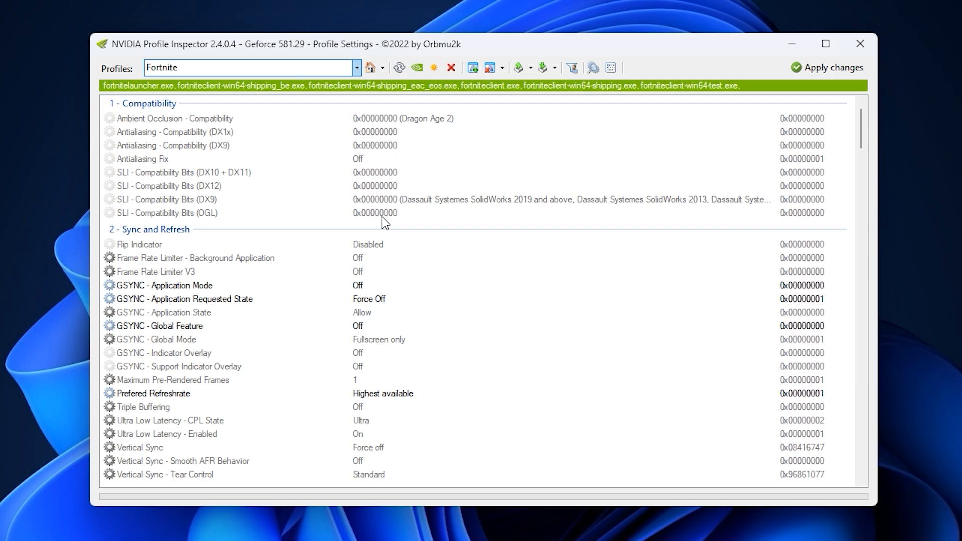
triple_click(249, 68)
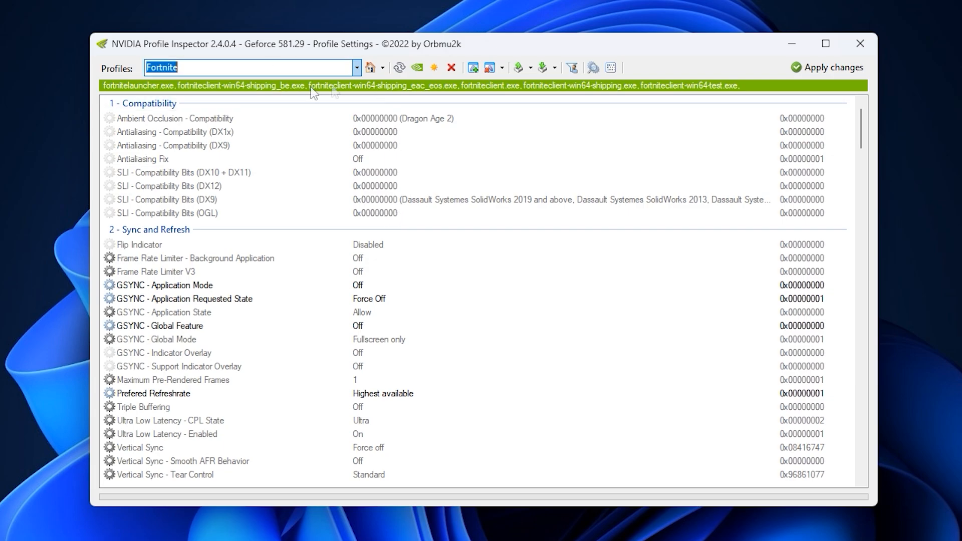
left_click(354, 67)
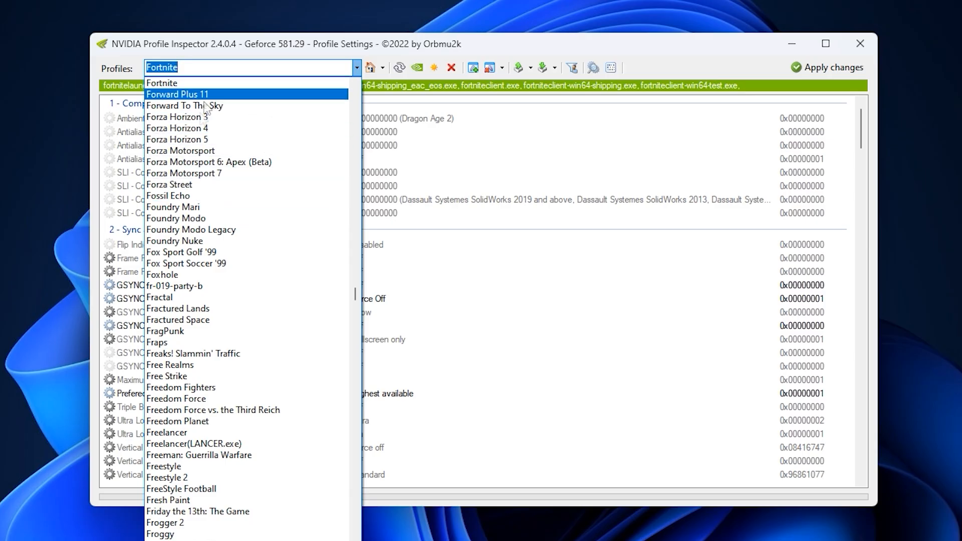
mouse_move(272, 100)
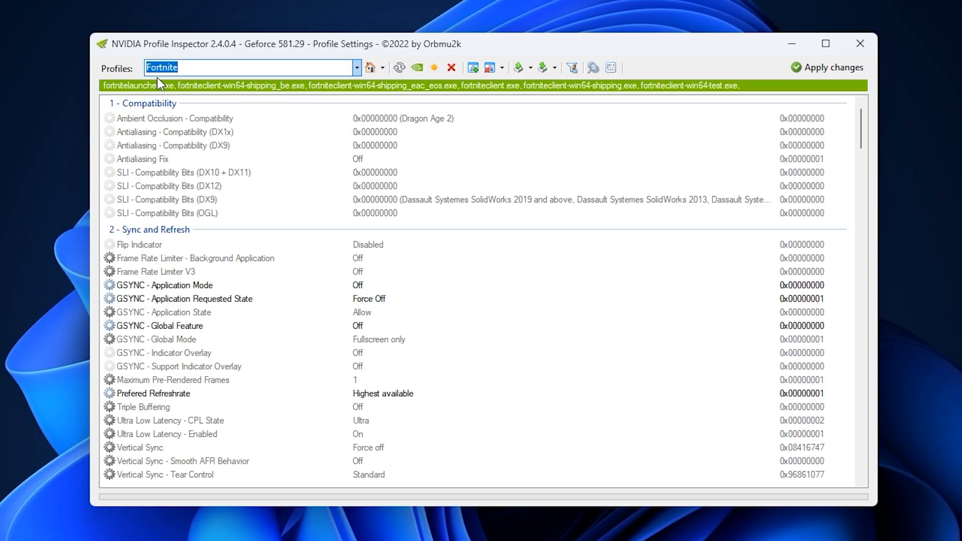
mouse_move(216, 221)
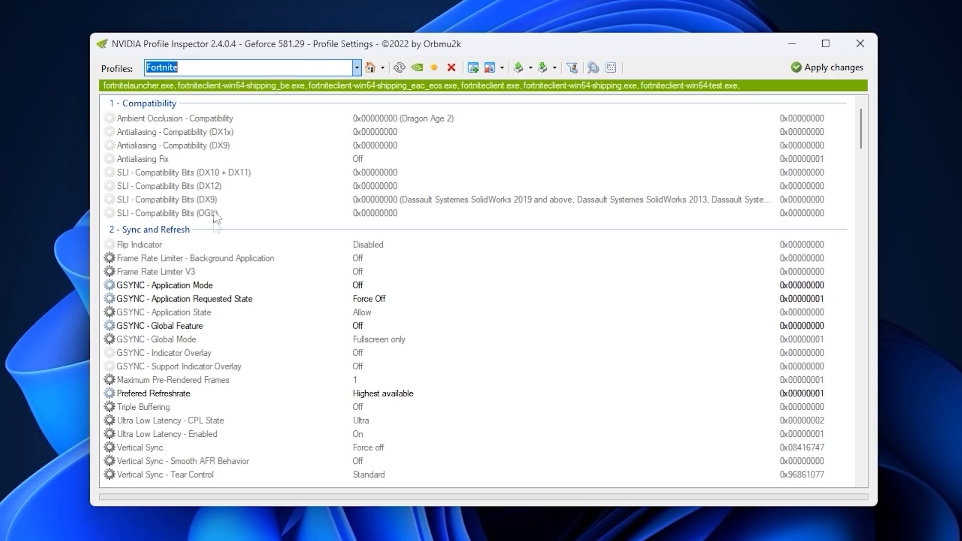
mouse_move(294, 190)
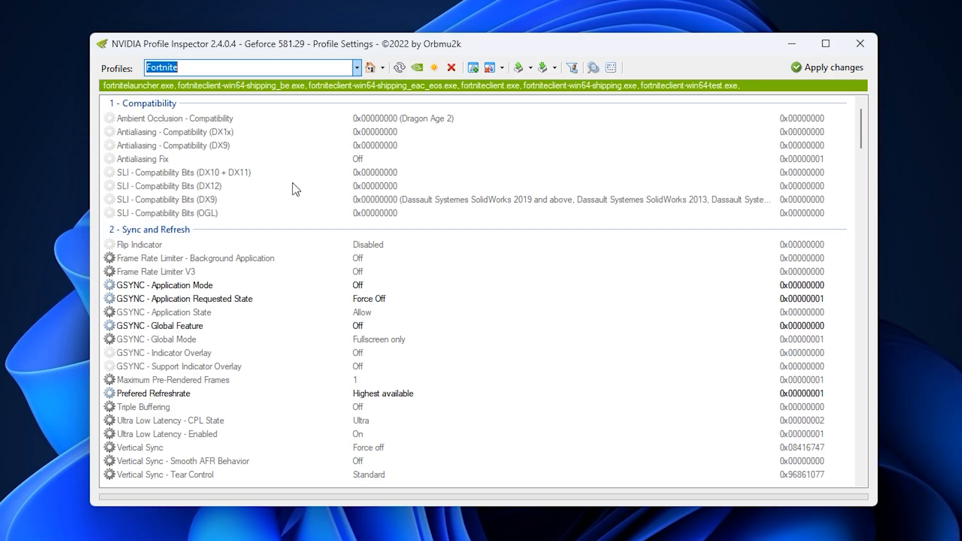
mouse_move(271, 265)
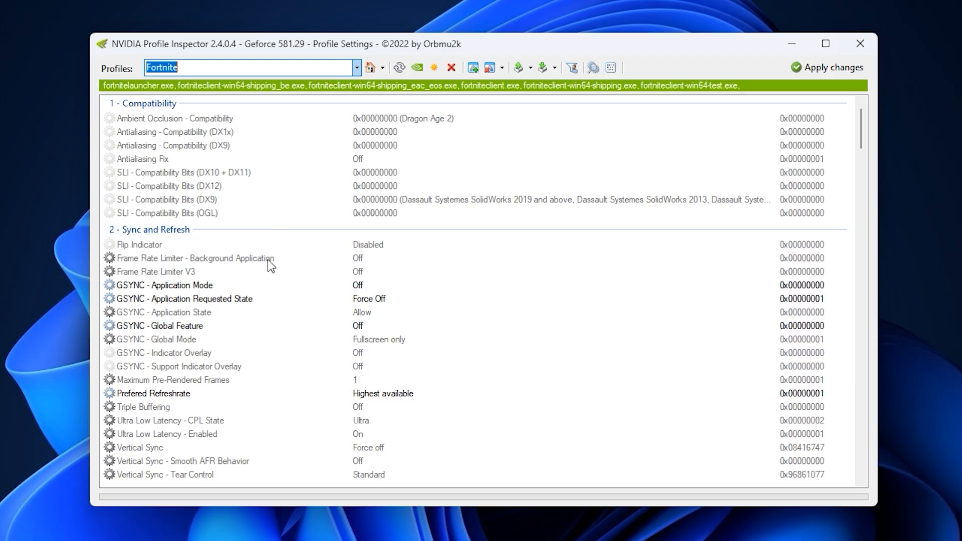
mouse_move(237, 299)
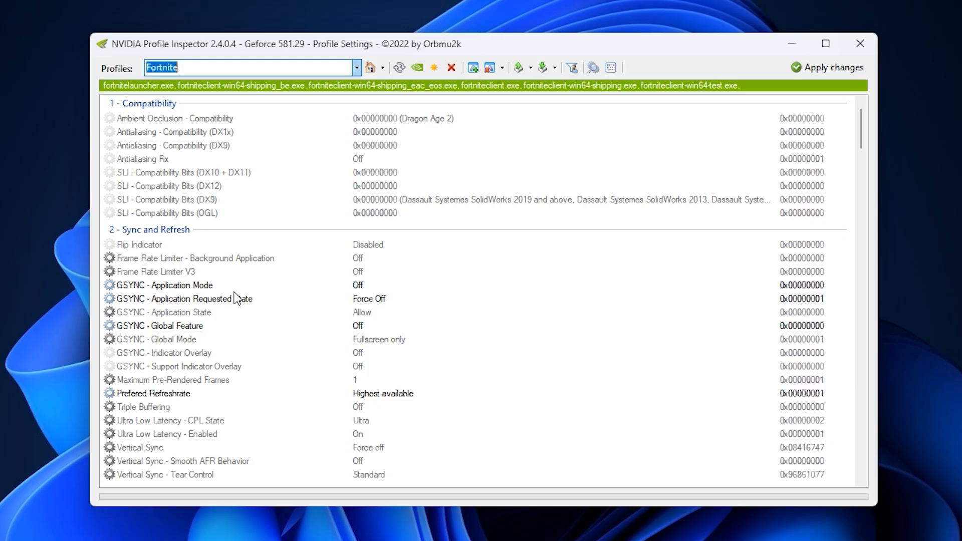
mouse_move(171, 283)
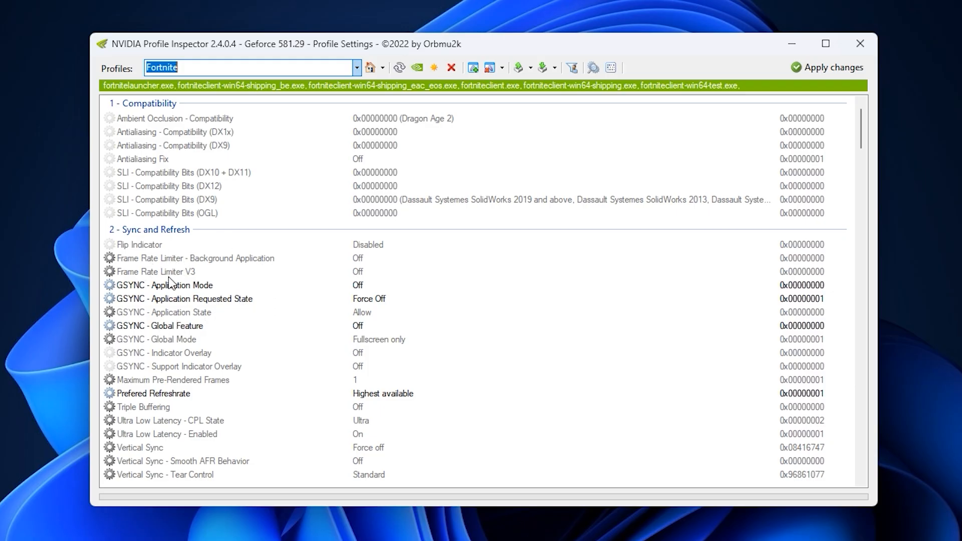
mouse_move(170, 289)
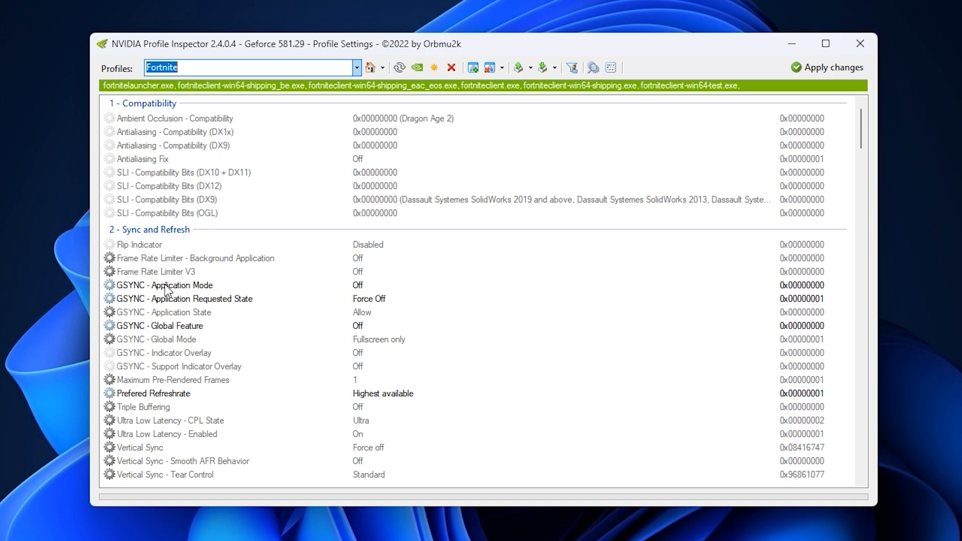
mouse_move(282, 292)
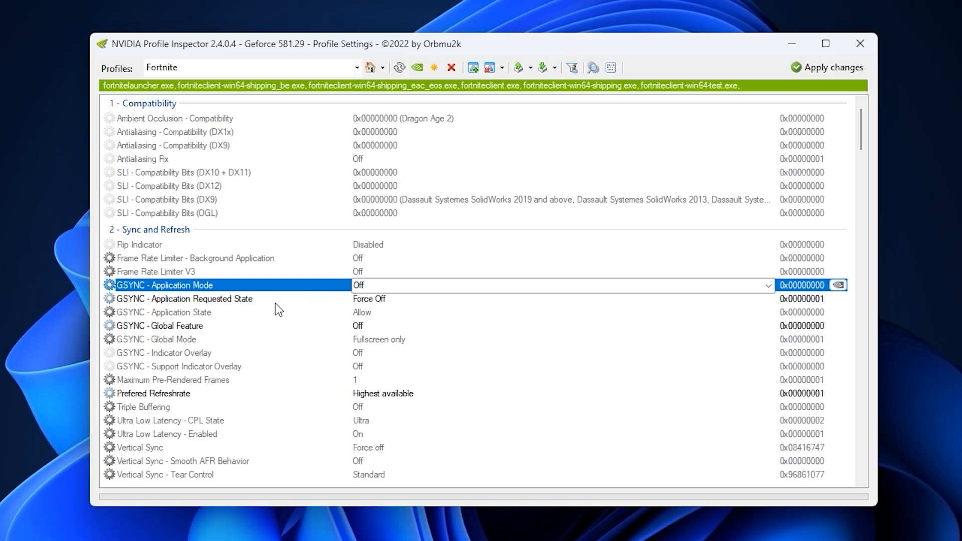
left_click(184, 299)
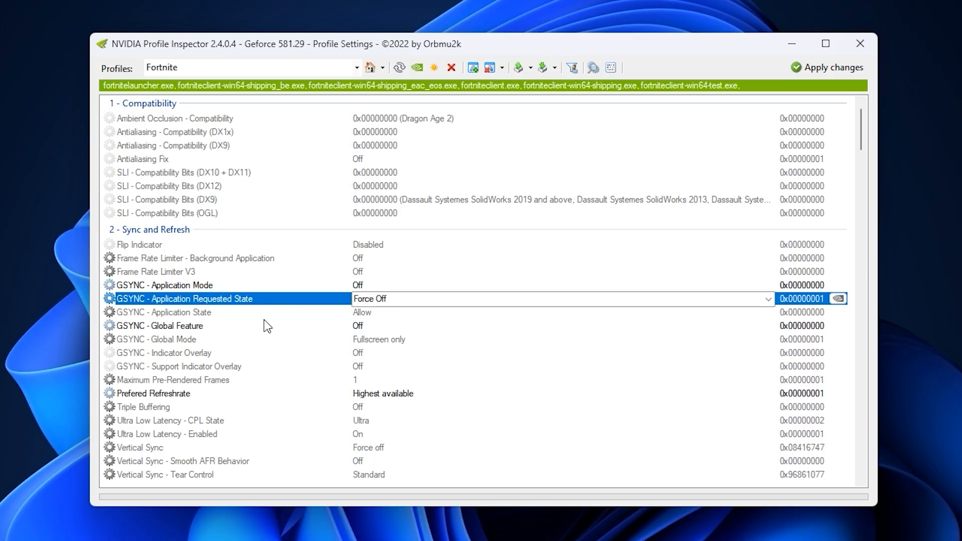
left_click(184, 325)
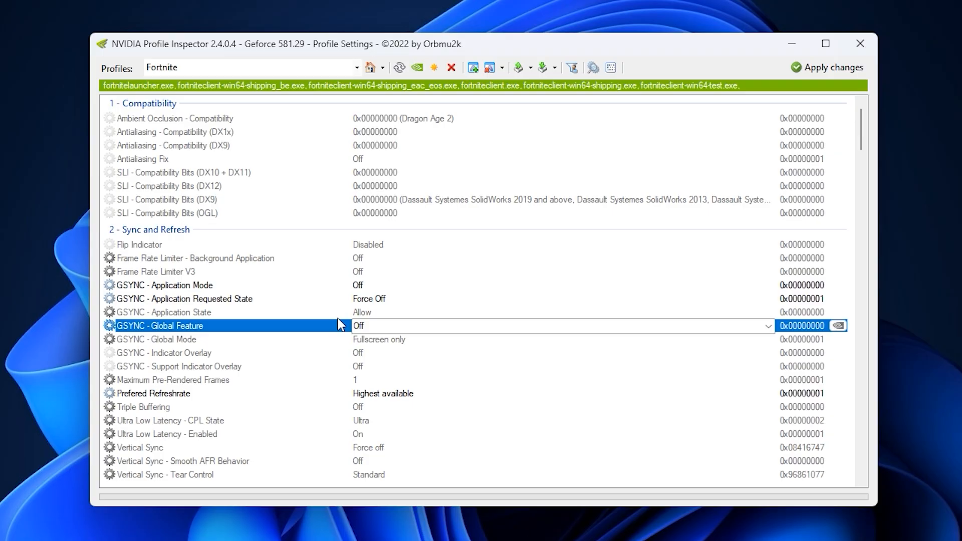
left_click(171, 379)
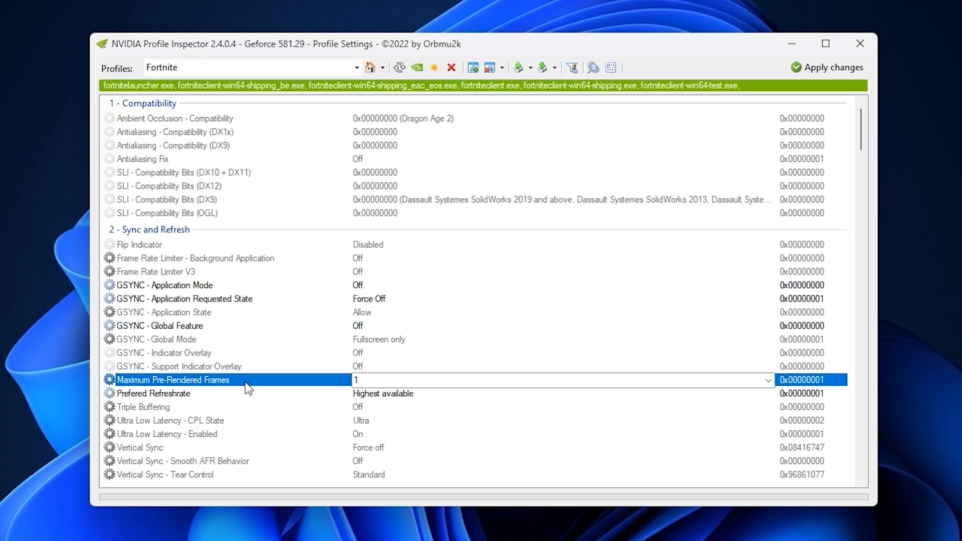
mouse_move(314, 393)
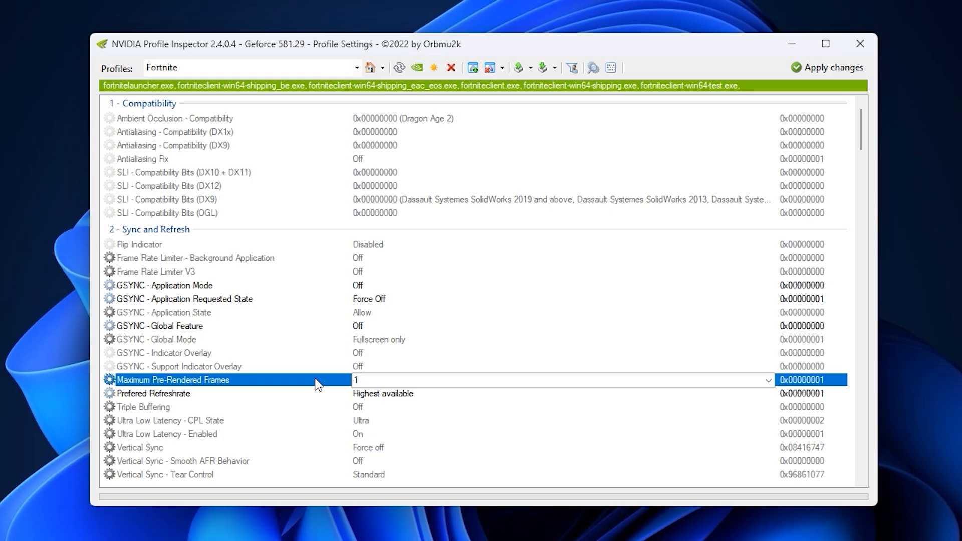
mouse_move(329, 392)
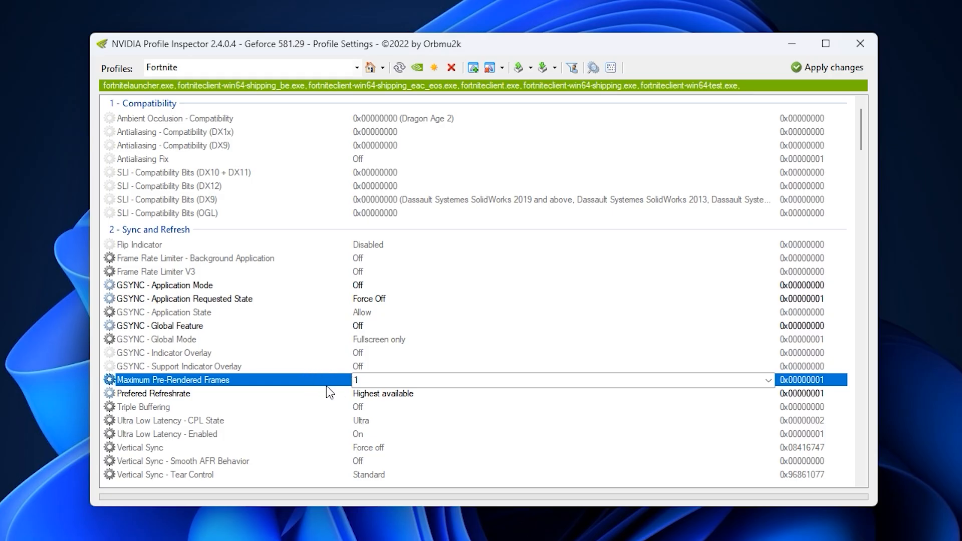
scroll("down", 3)
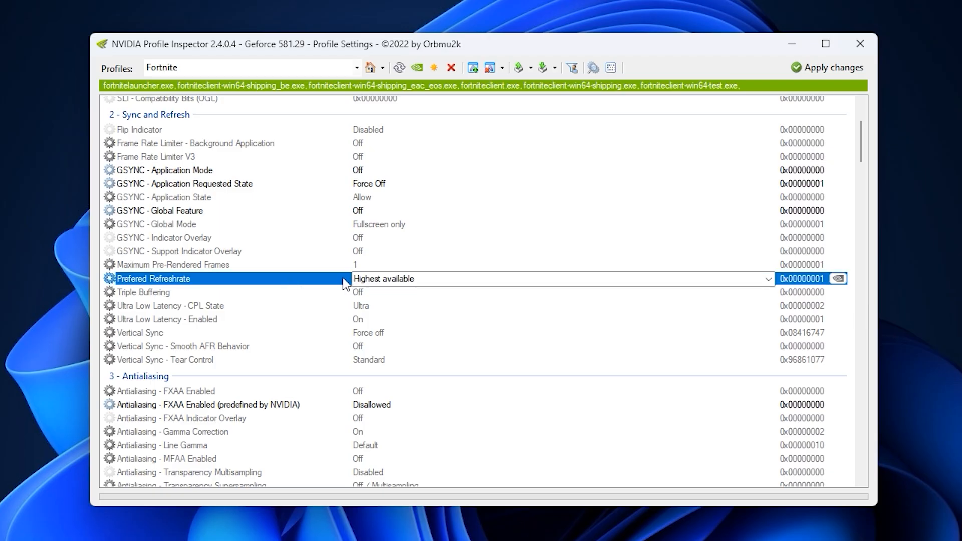
mouse_move(387, 293)
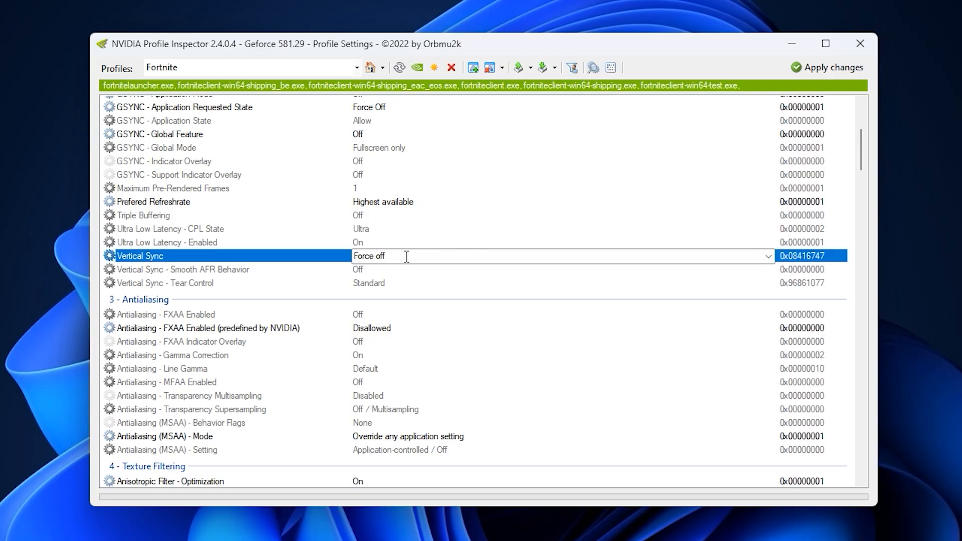
mouse_move(377, 257)
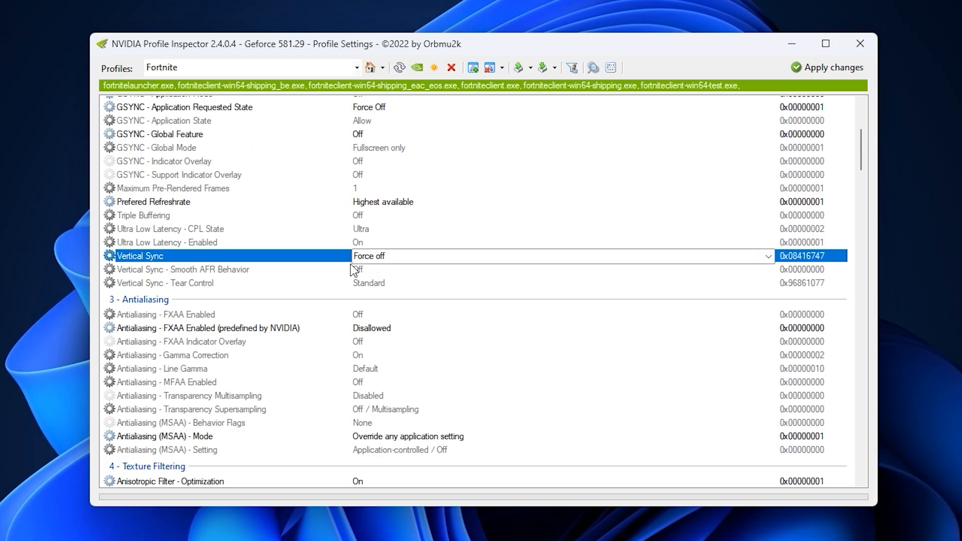
mouse_move(365, 270)
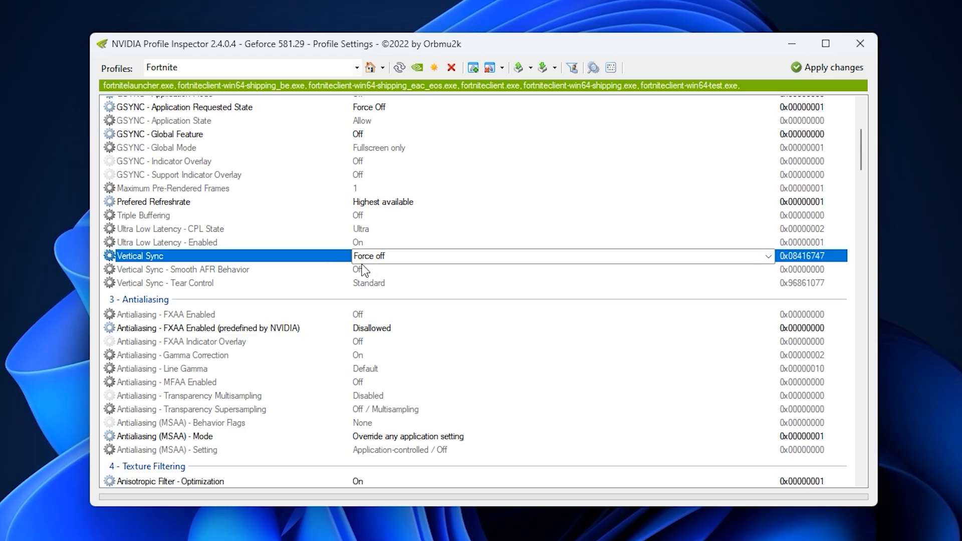
mouse_move(225, 313)
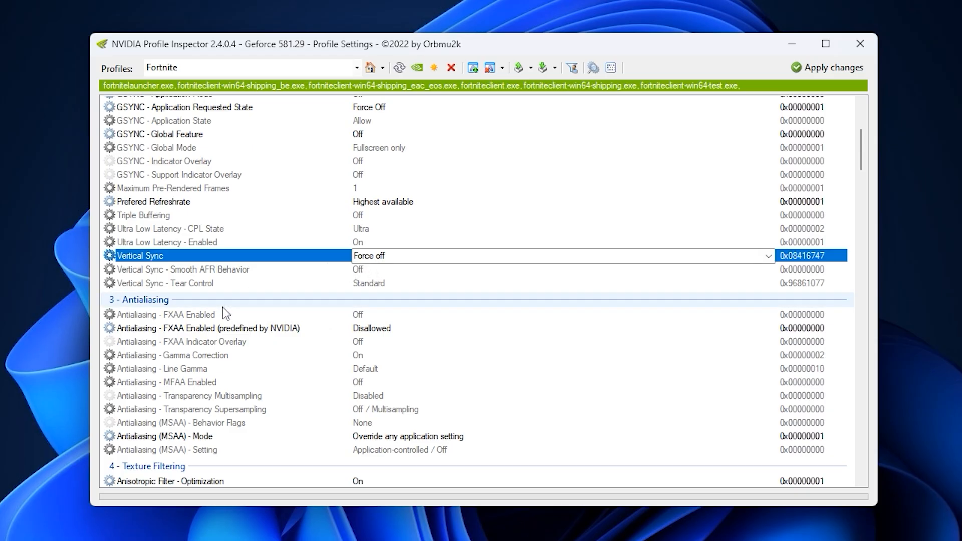
mouse_move(290, 275)
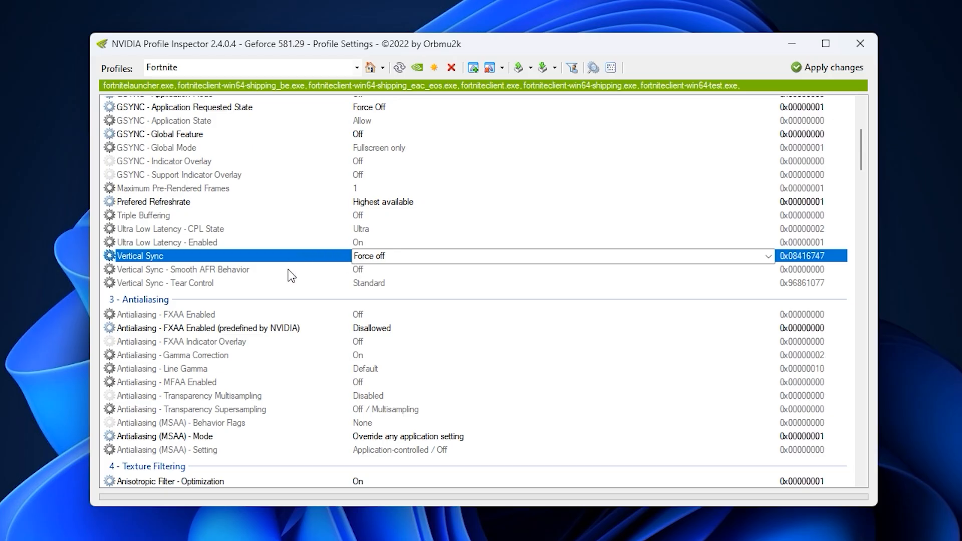
mouse_move(293, 269)
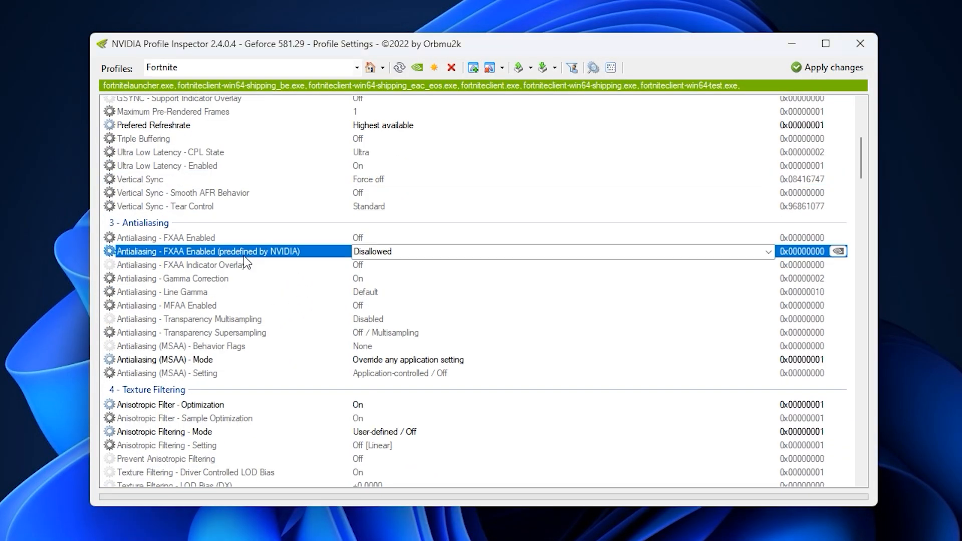
left_click(166, 304)
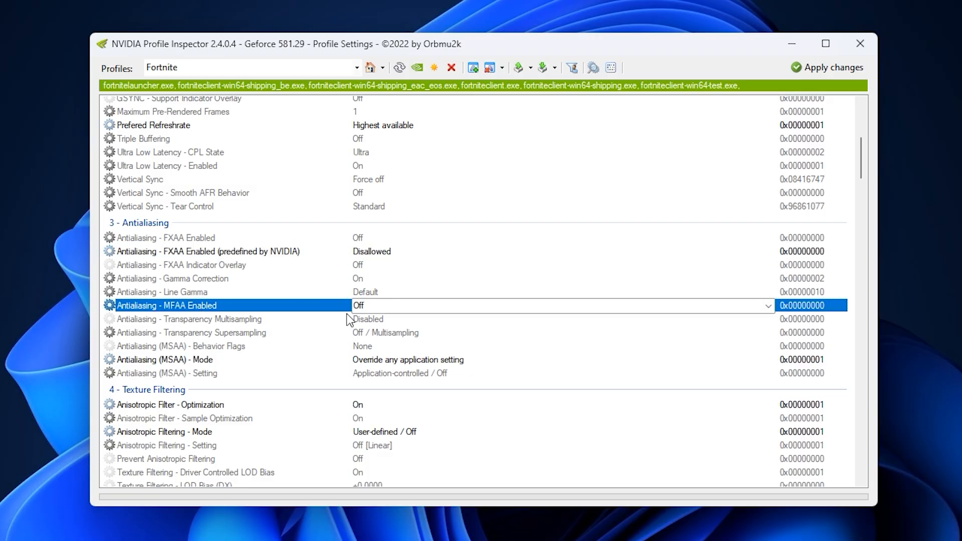
mouse_move(234, 330)
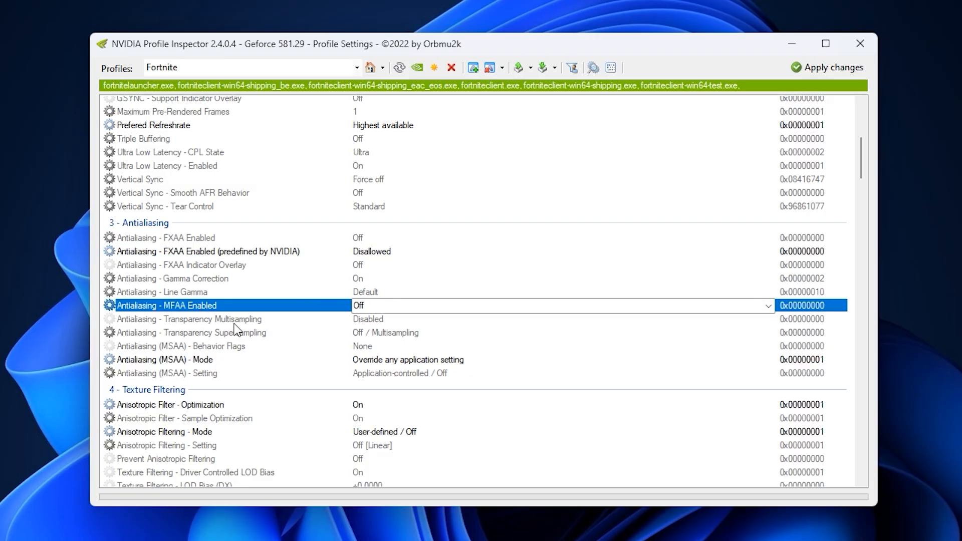
left_click(190, 319)
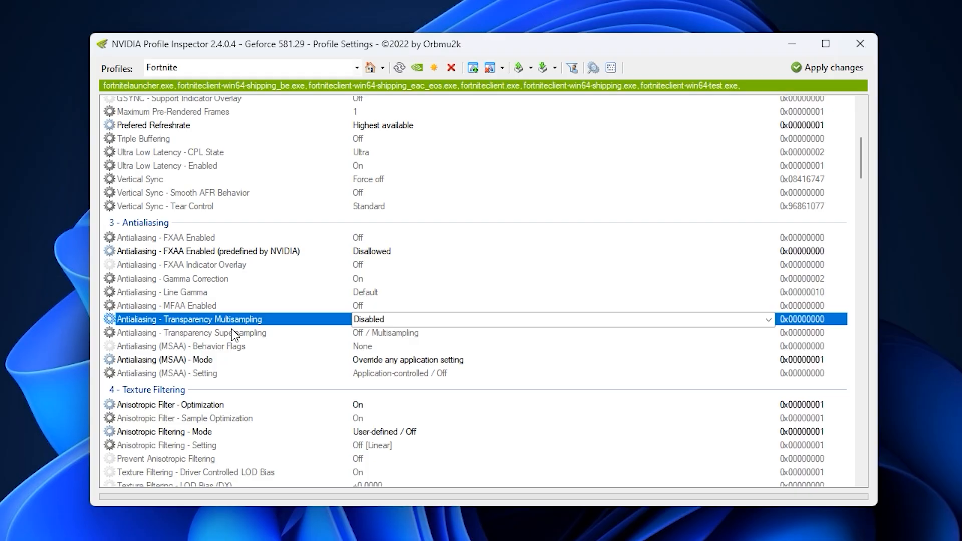
left_click(191, 333)
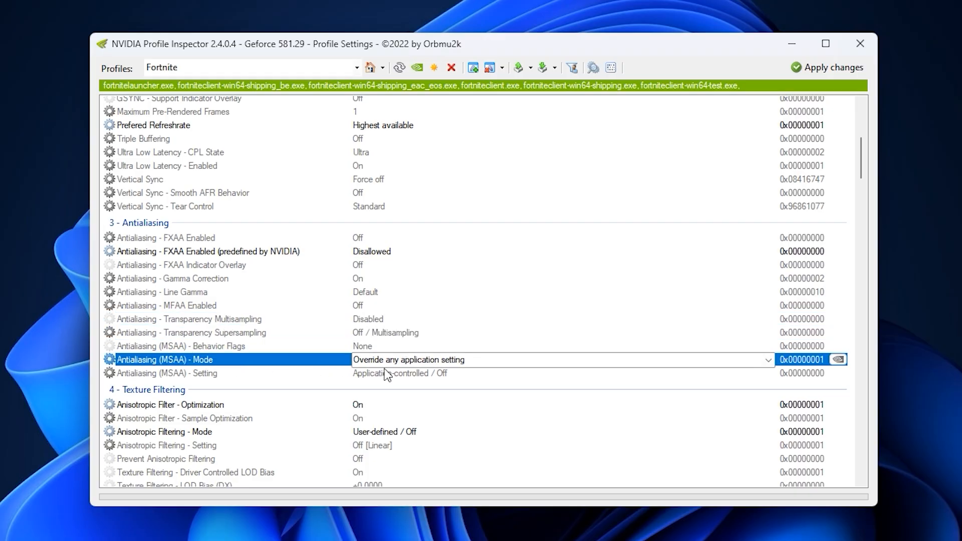
mouse_move(393, 375)
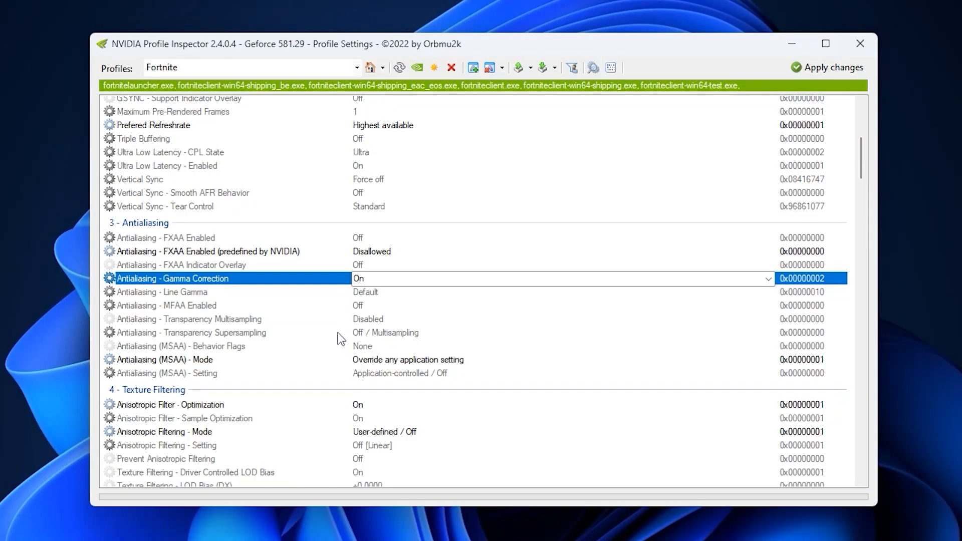
mouse_move(355, 349)
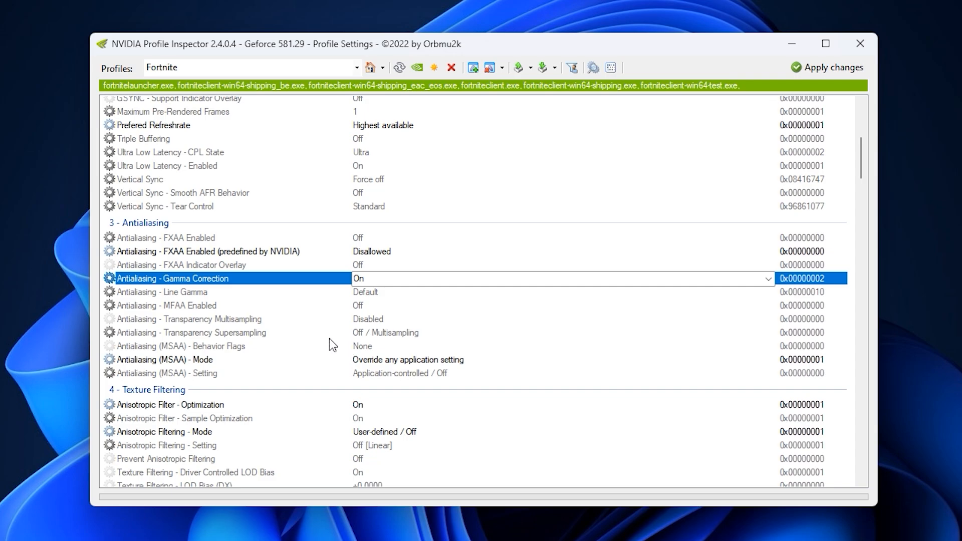
scroll("down", 3)
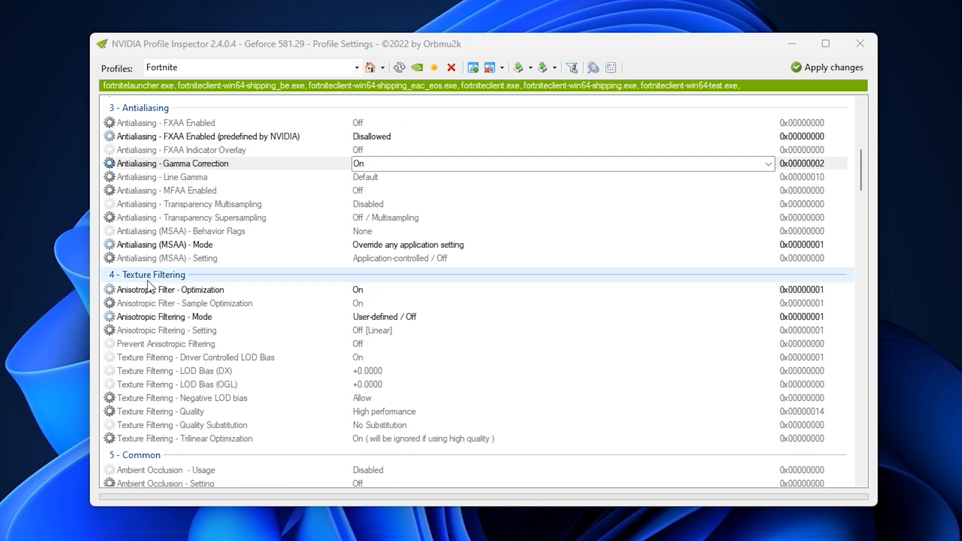
left_click(170, 290)
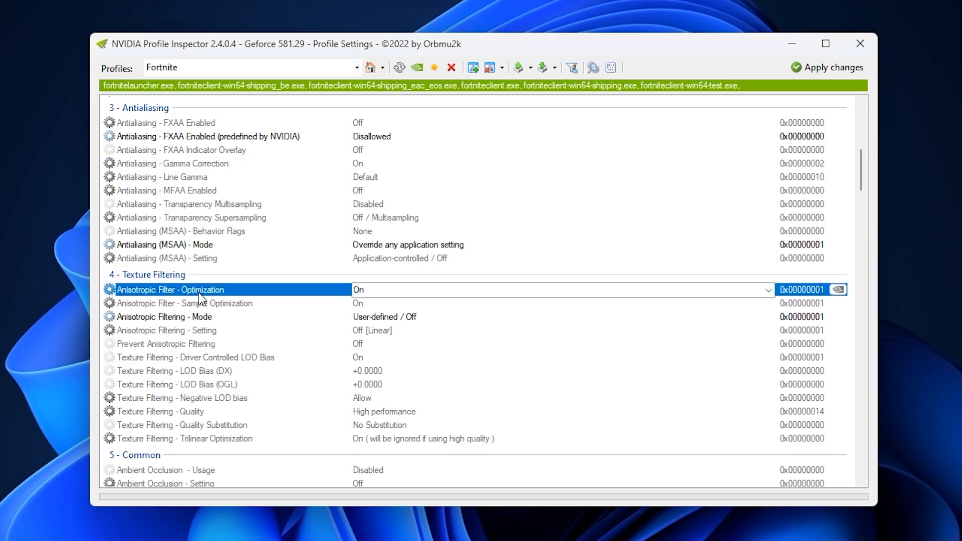
left_click(184, 303)
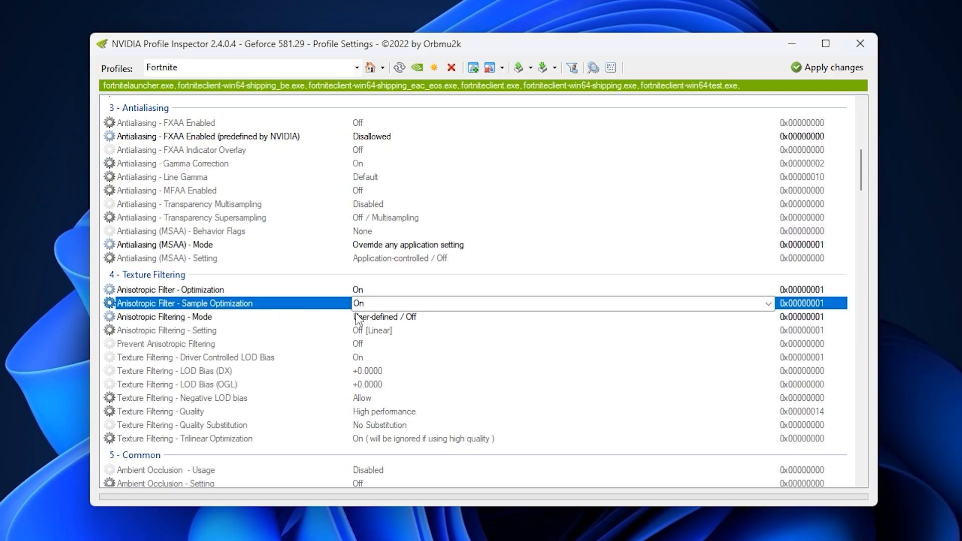
left_click(164, 317)
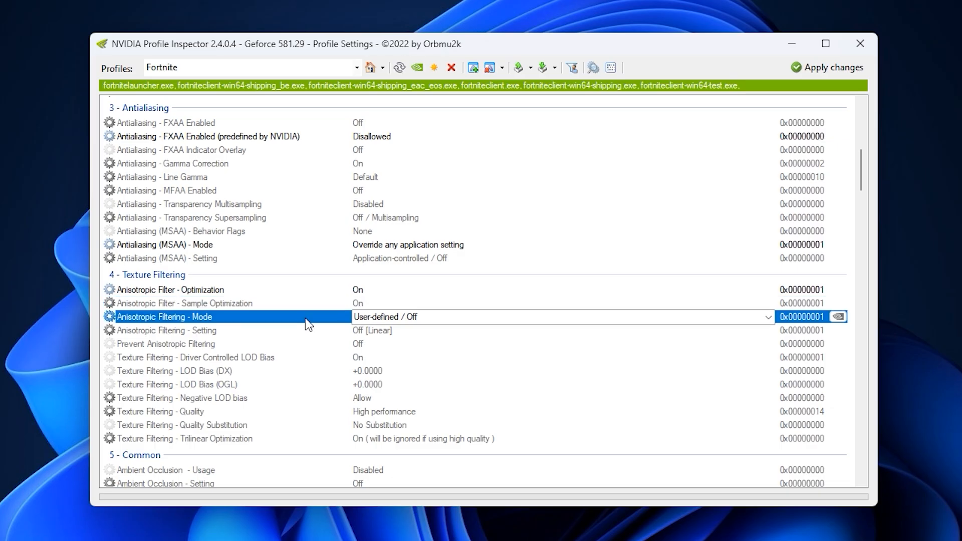
mouse_move(325, 321)
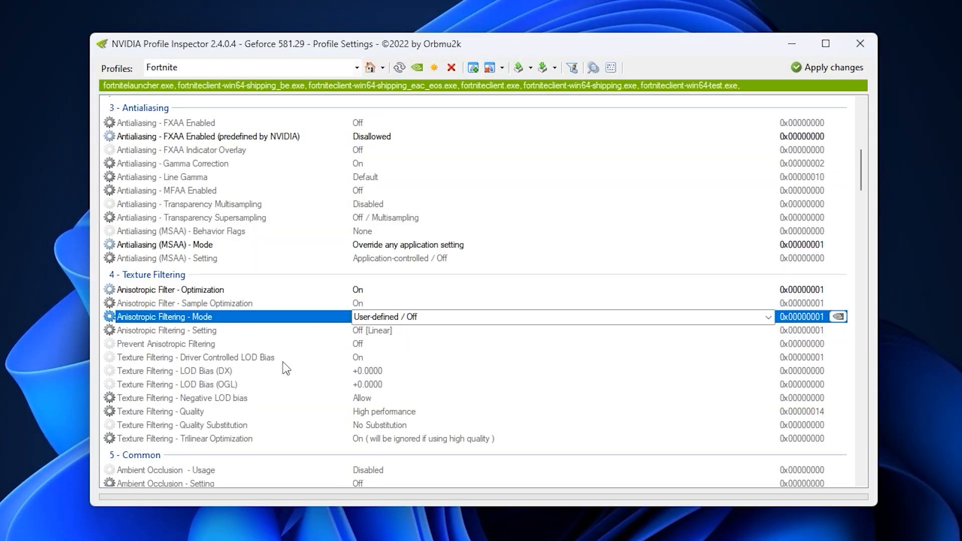
mouse_move(332, 333)
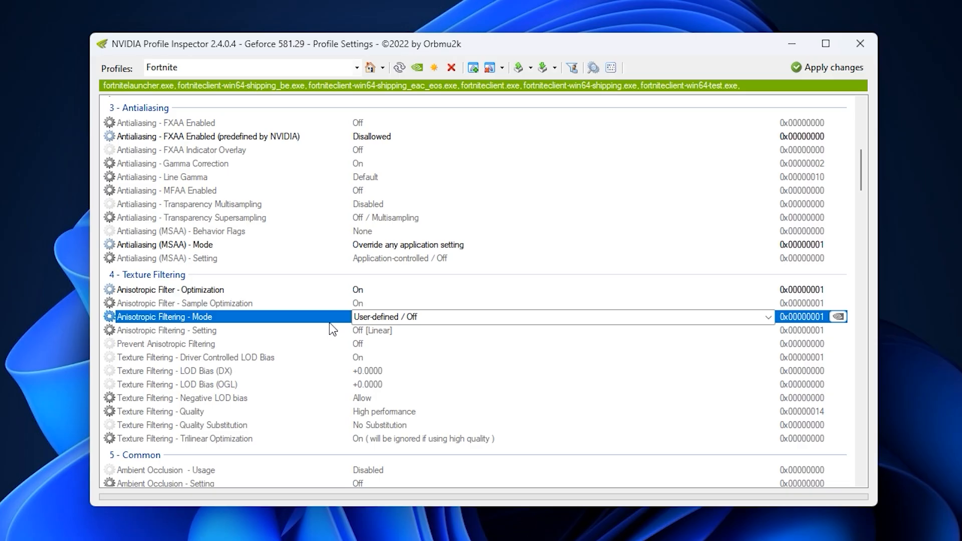
scroll("down", 3)
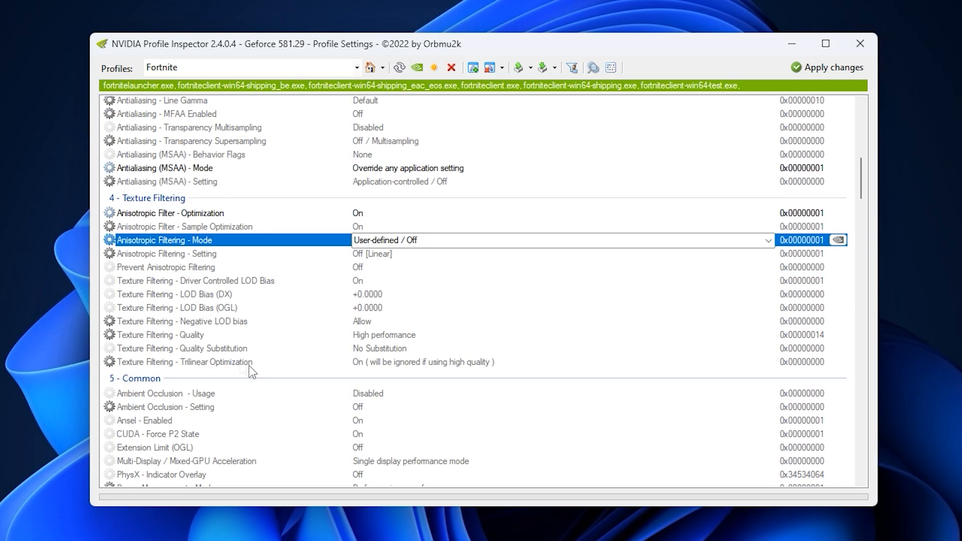
left_click(160, 335)
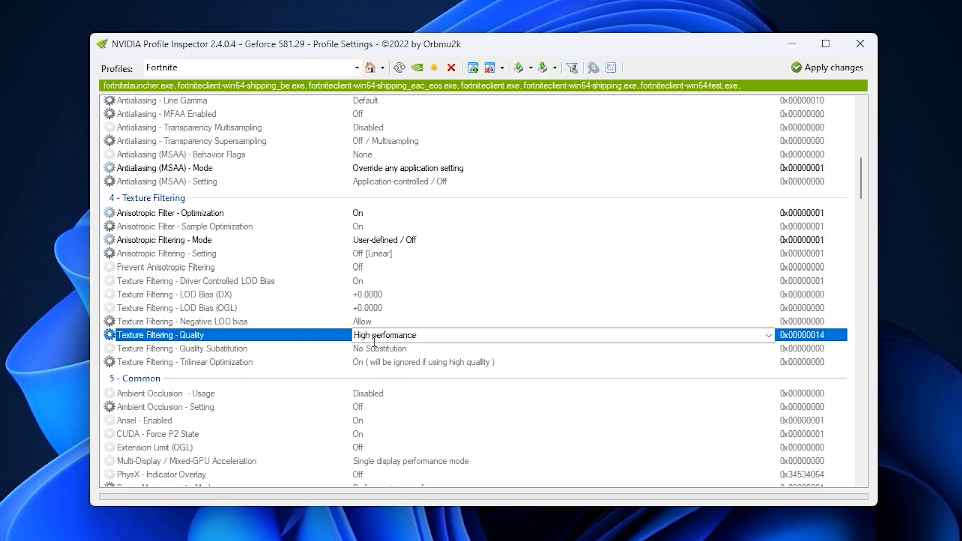
left_click(180, 321)
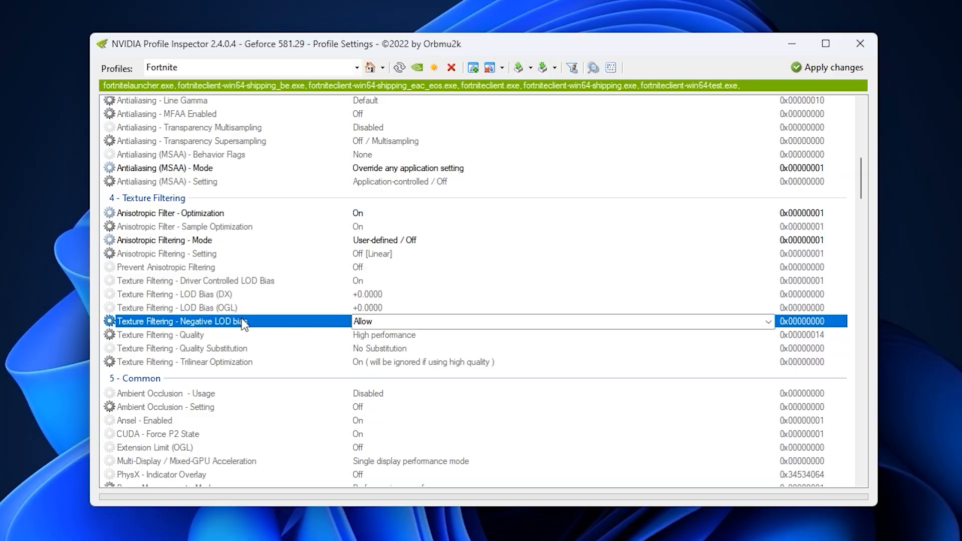
mouse_move(415, 341)
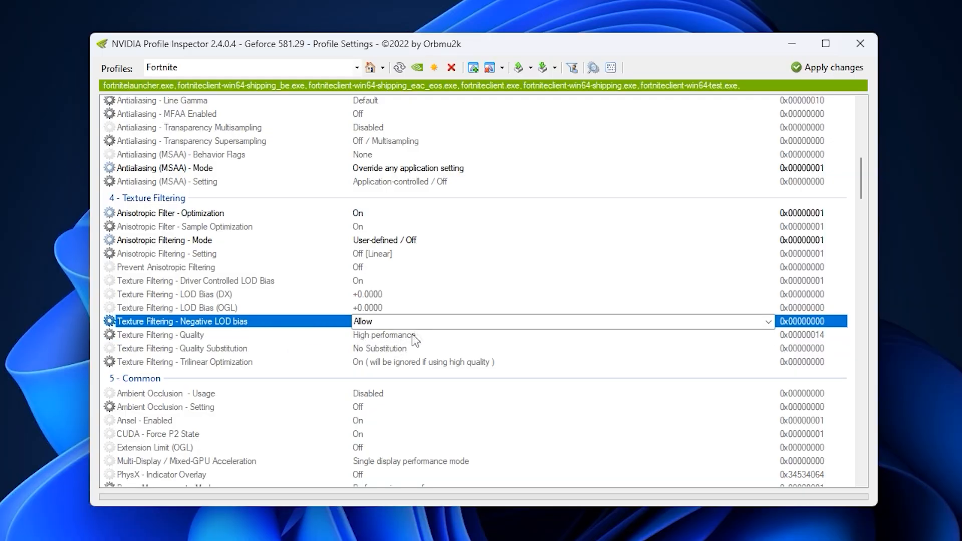
mouse_move(399, 336)
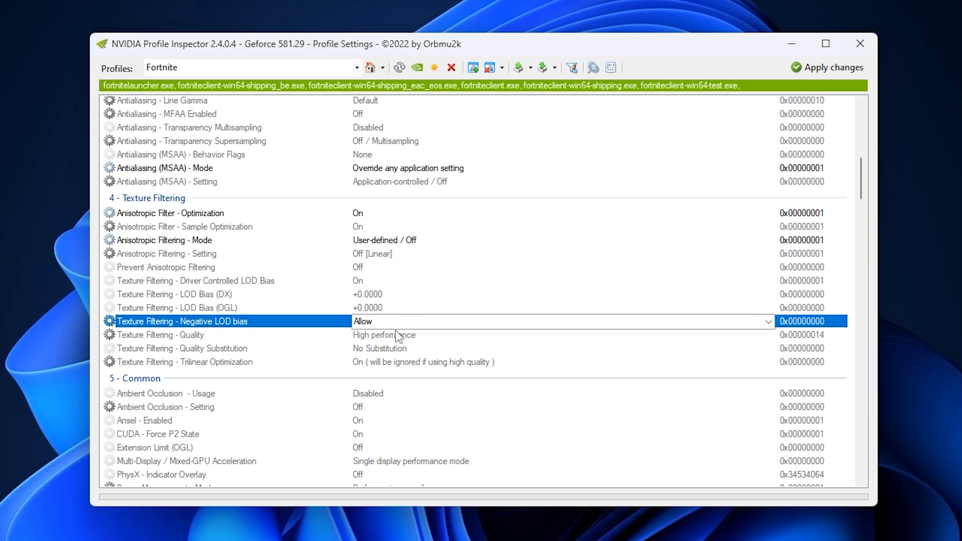
mouse_move(379, 338)
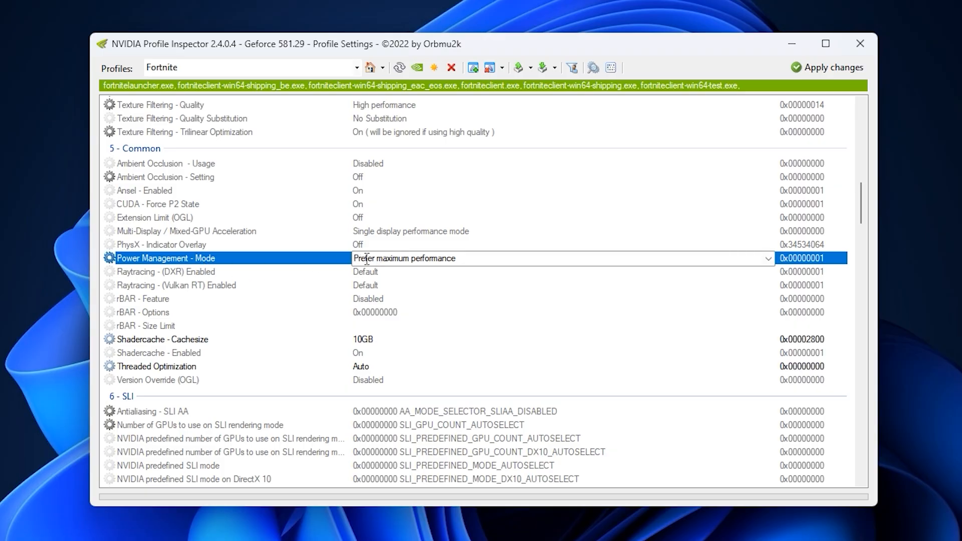
left_click(163, 339)
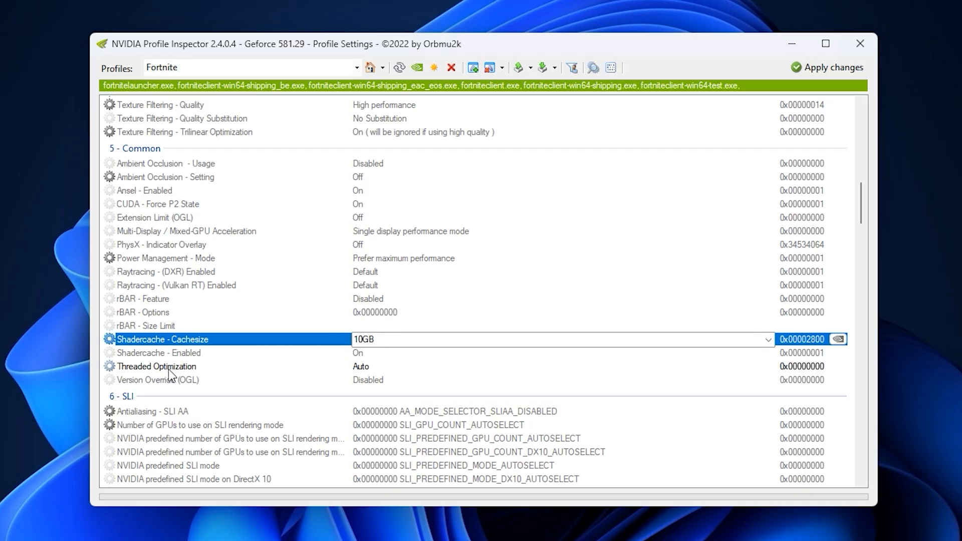
left_click(156, 366)
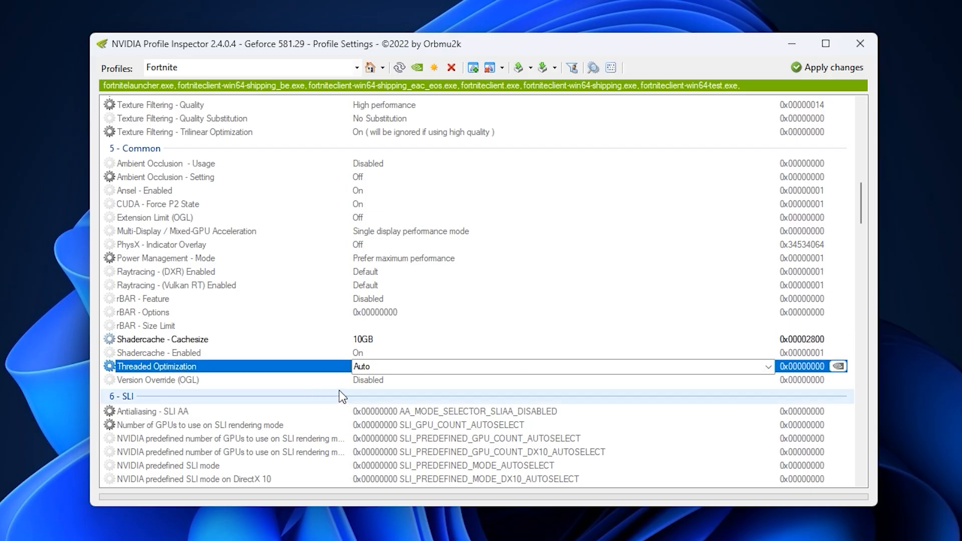
mouse_move(254, 265)
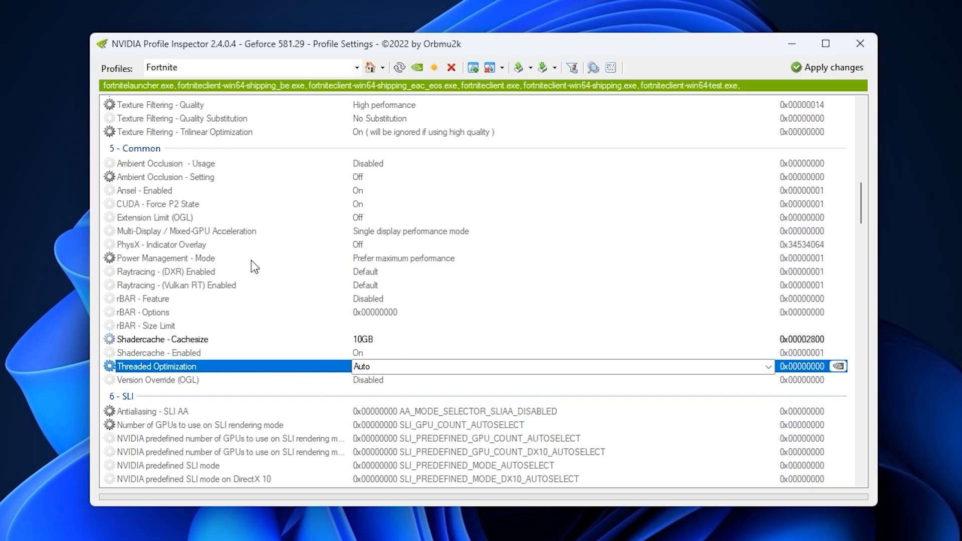
left_click(165, 258)
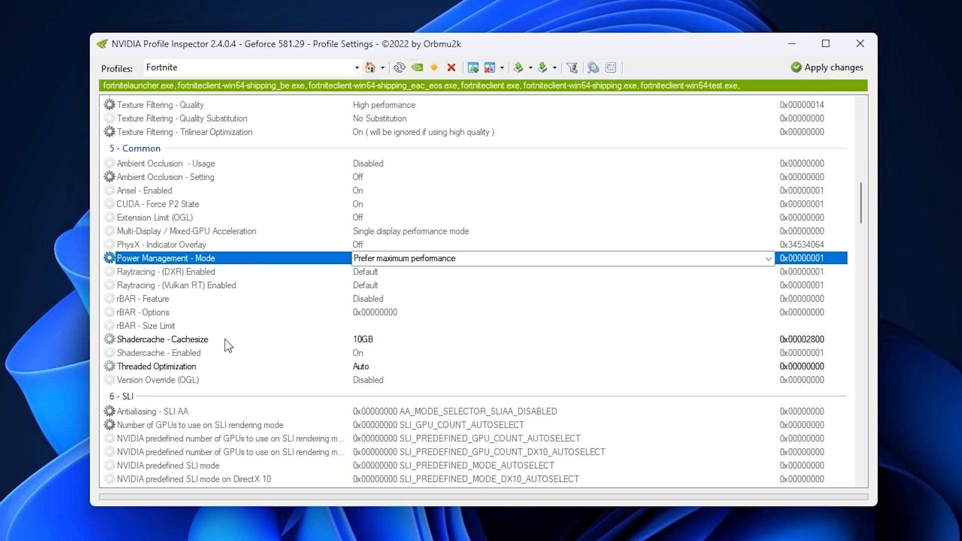
left_click(163, 339)
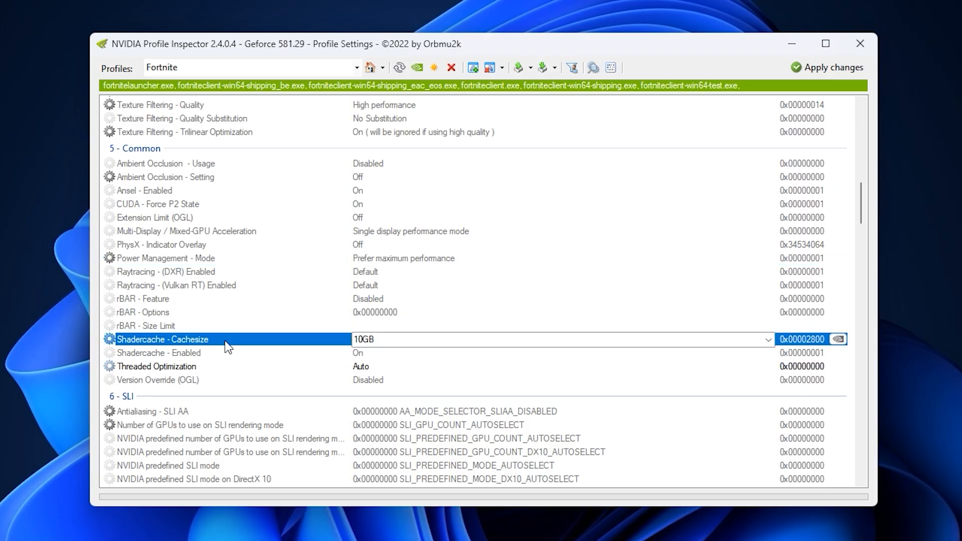
left_click(156, 367)
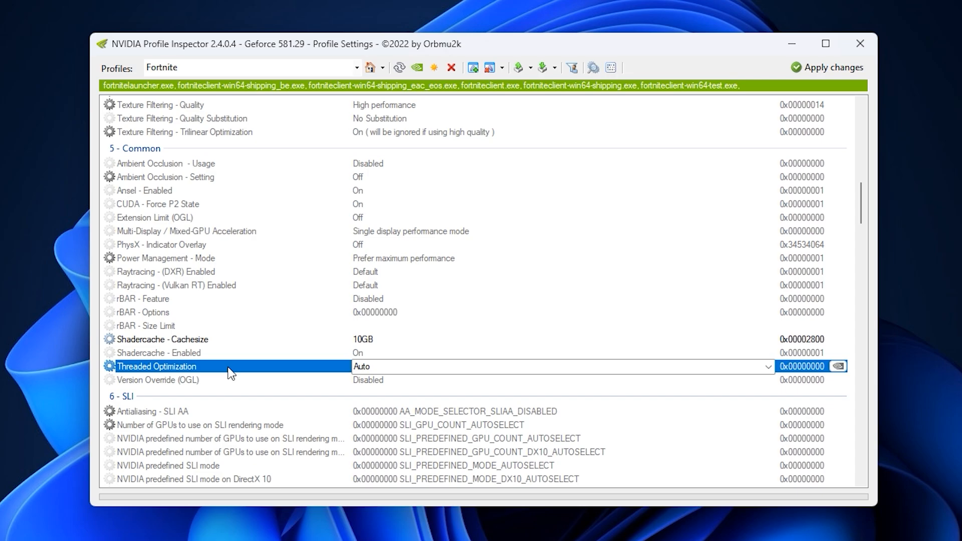
mouse_move(262, 375)
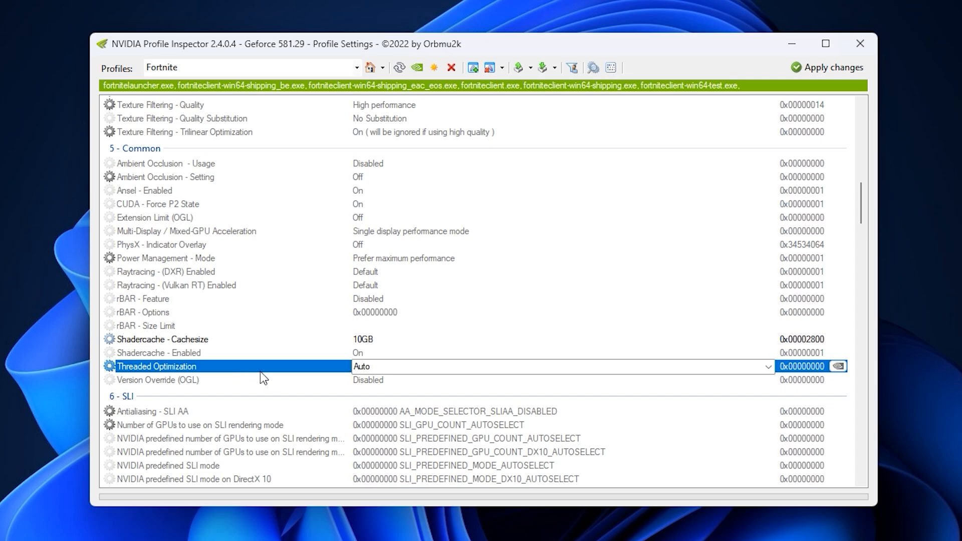